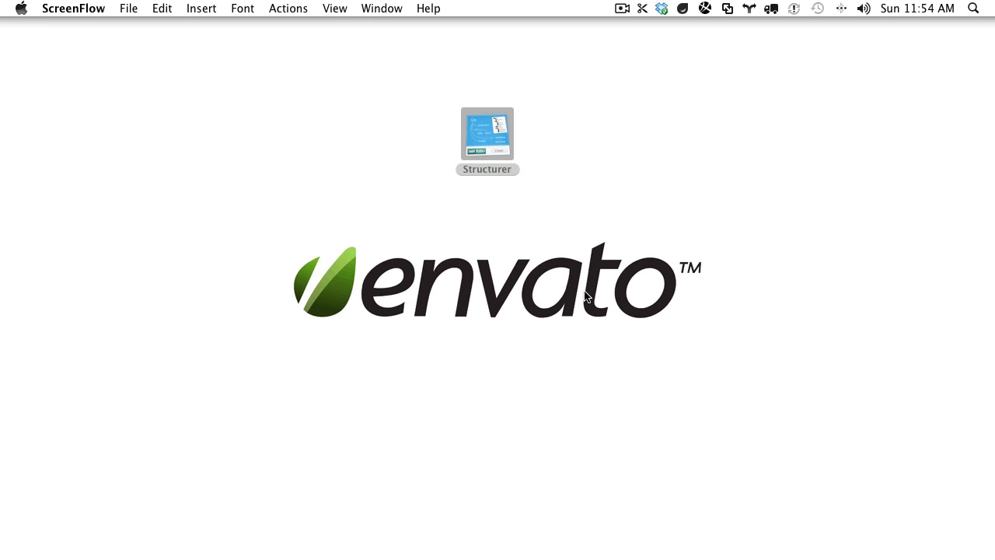
Step: Launch Structurer from its desktop icon
double_click(487, 133)
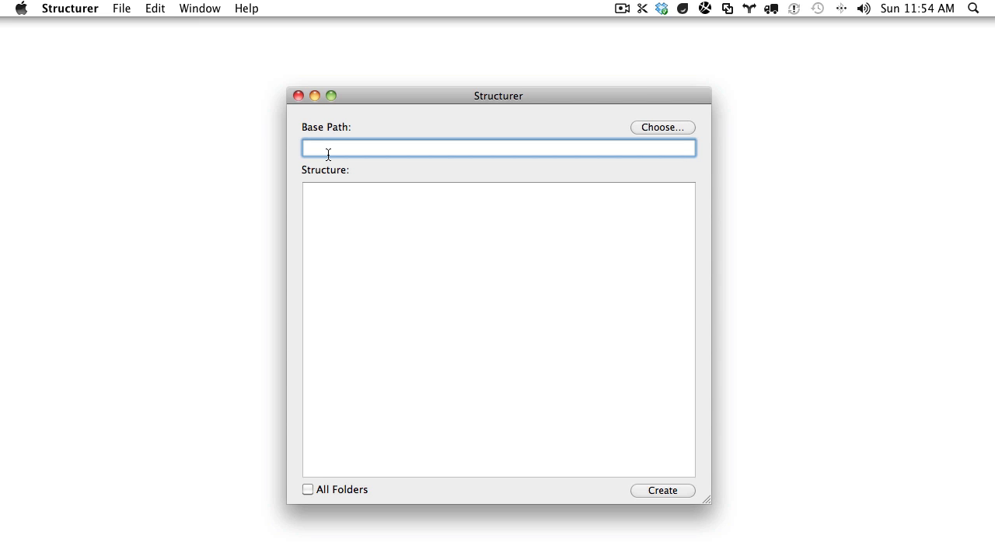
mouse_move(469, 163)
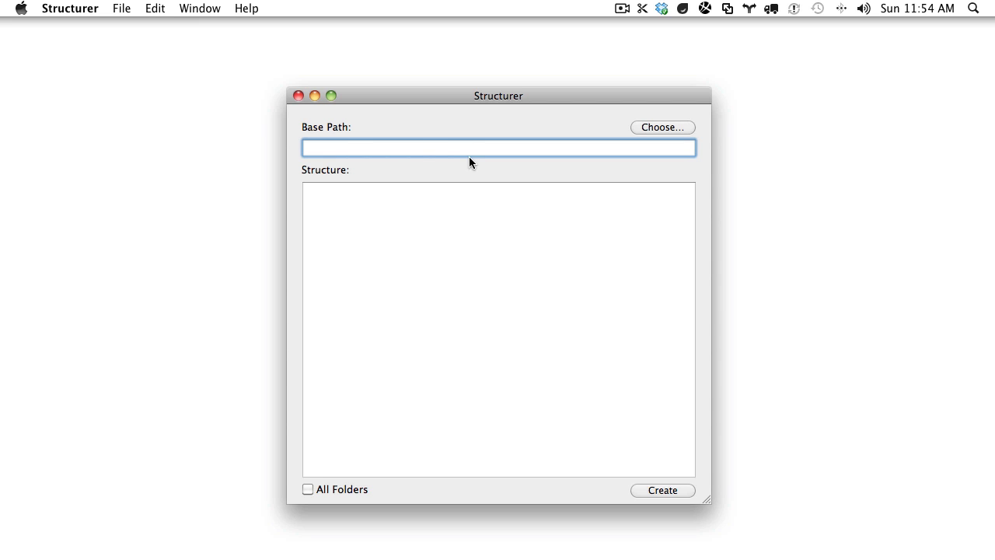
Step: Set /Applications/MAMP/htdocs as the default base path in Preferences, then close Structurer
left_click(70, 9)
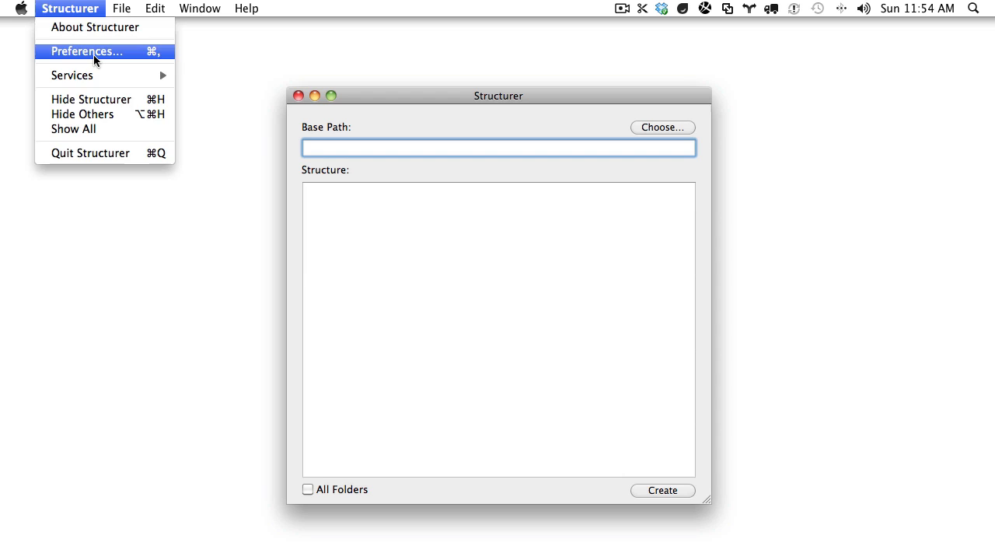
left_click(86, 51)
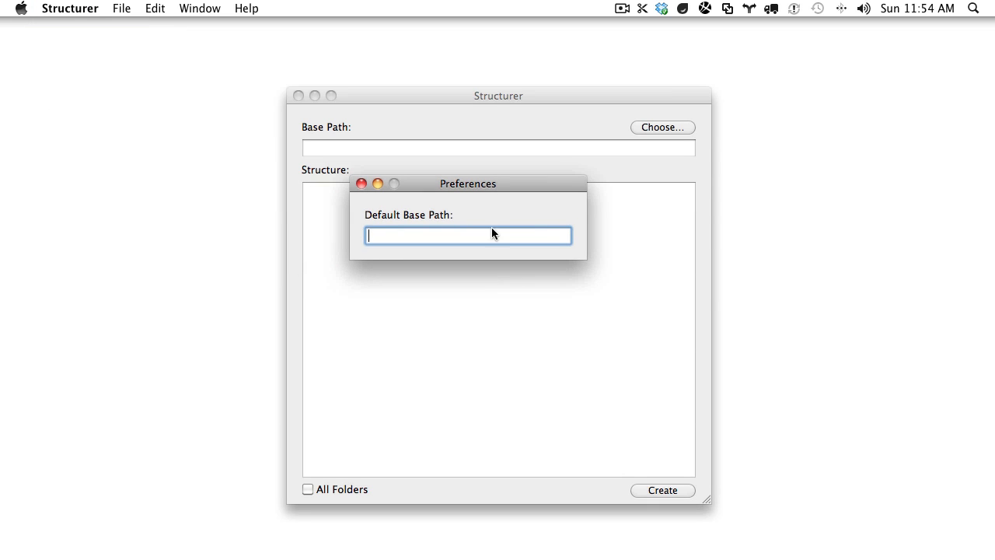
mouse_move(487, 237)
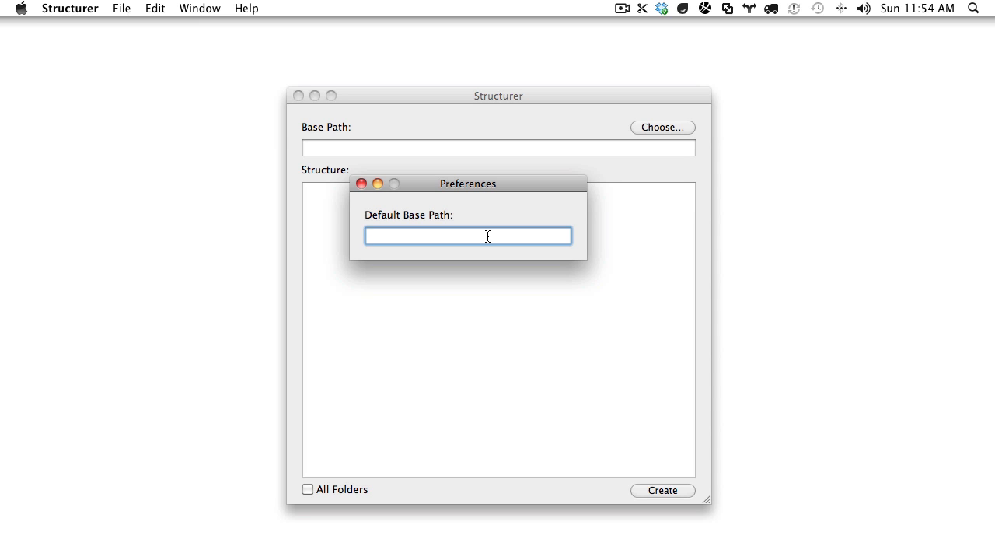
type("/Applications/MAMP/htdocs")
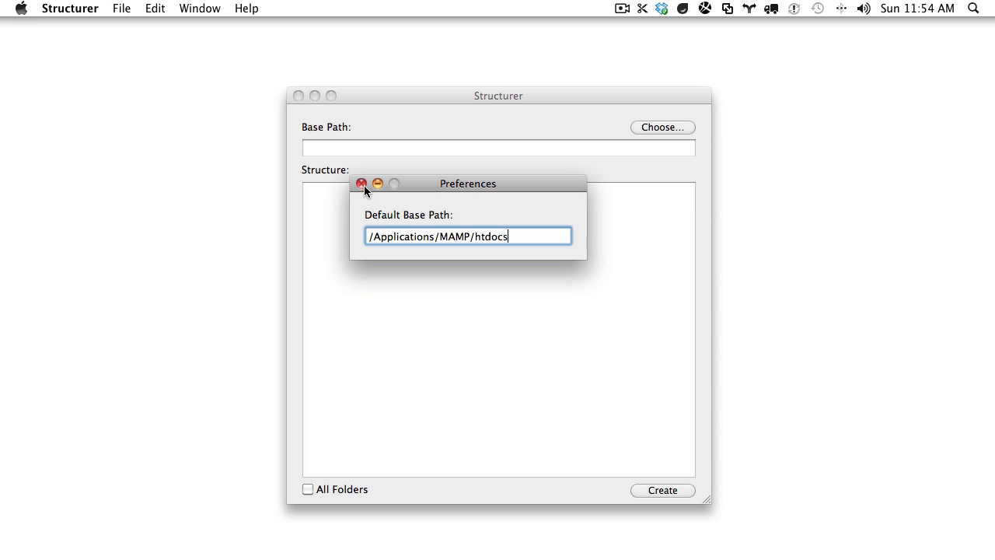
left_click(361, 183)
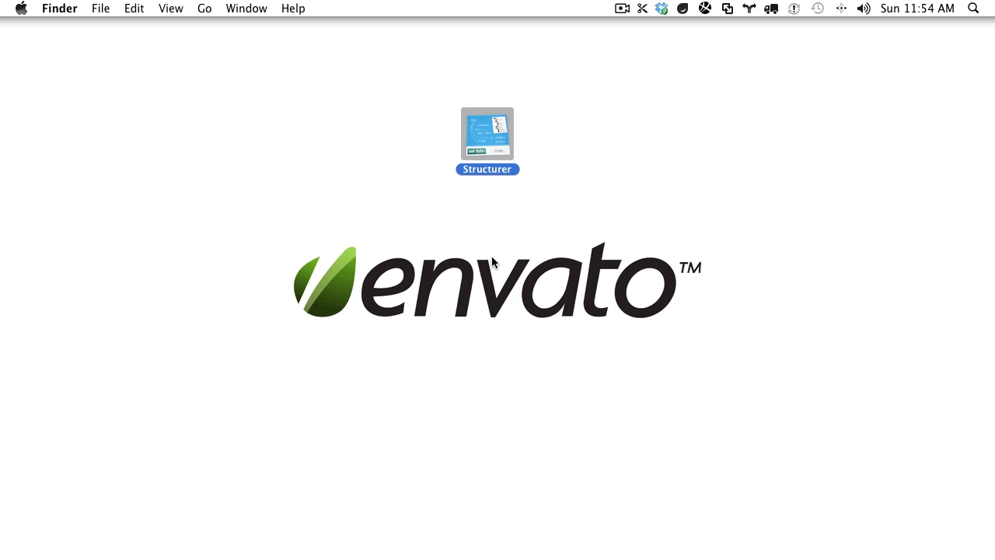
Step: Relaunch Structurer and replace the default base path with ~/Desktop
double_click(487, 133)
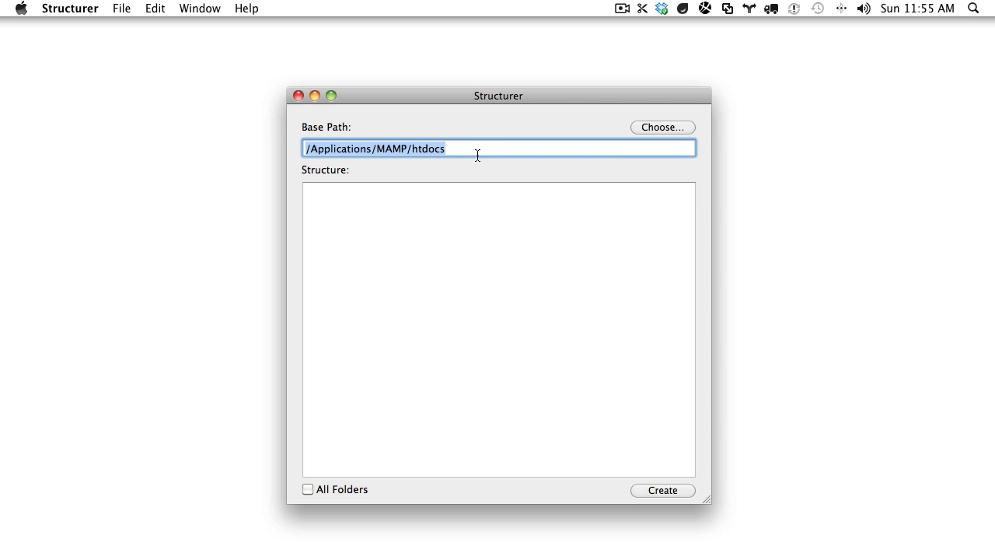
mouse_move(608, 143)
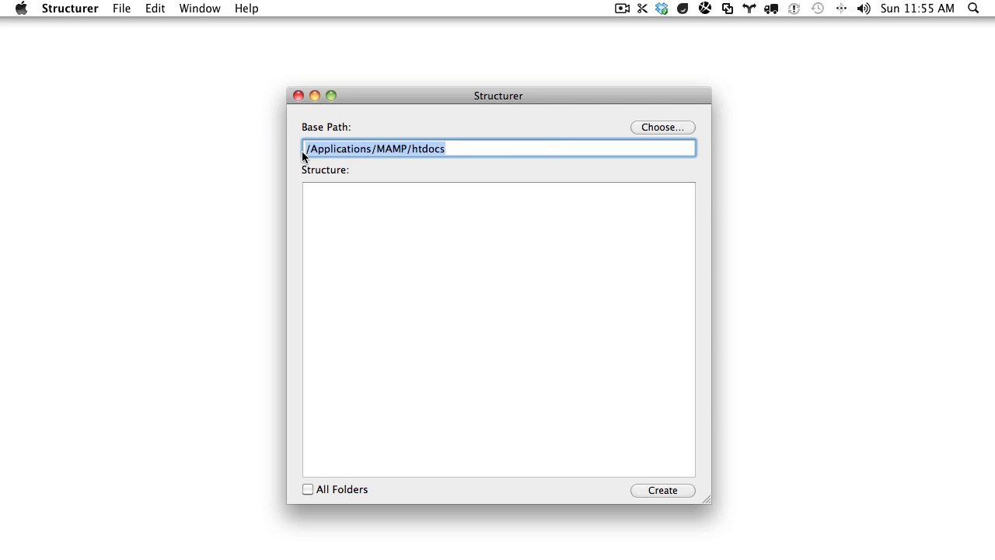
mouse_move(412, 129)
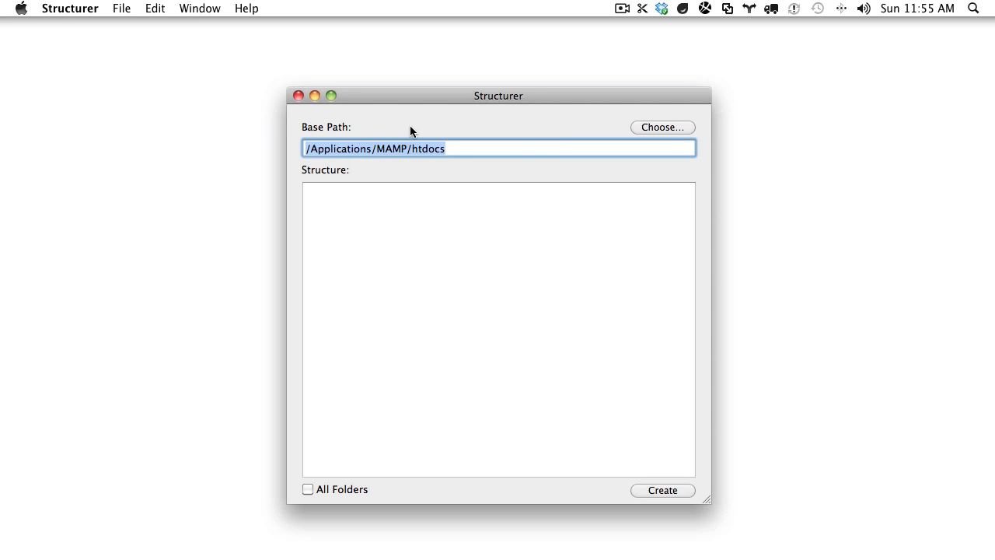
mouse_move(91, 6)
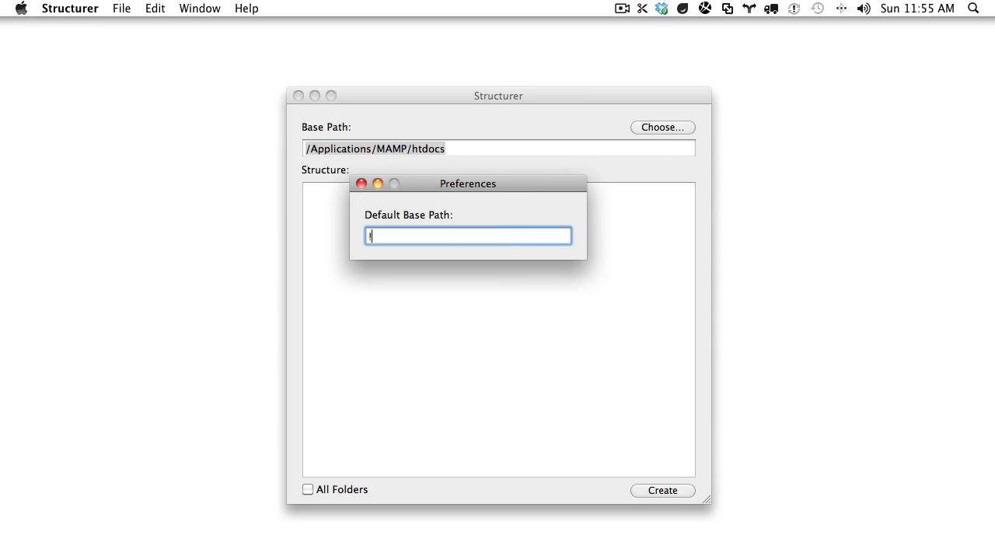
type("~/Desktop")
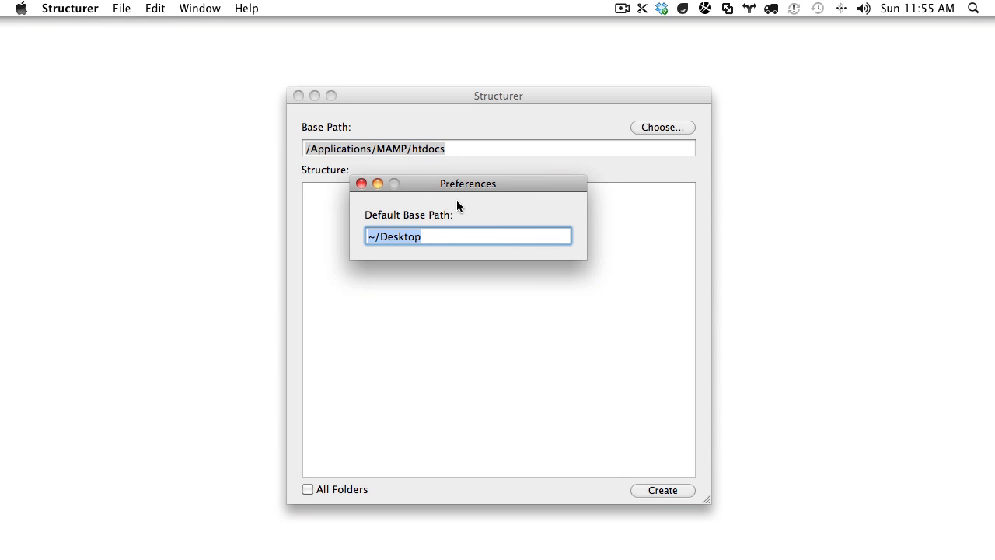
left_click(361, 183)
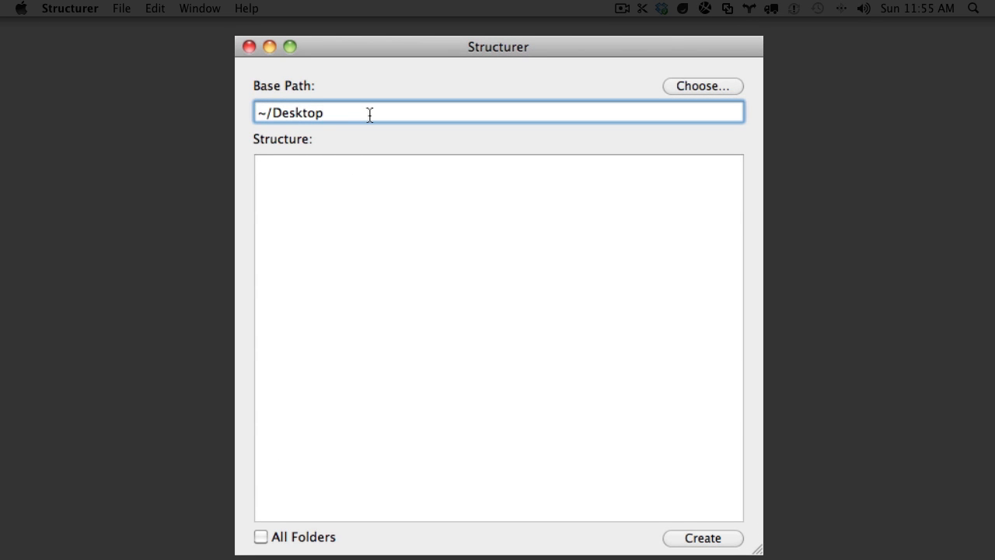
Step: Extend the base path to ~/Desktop/mySite and begin the listing with index.html
type("/mySite")
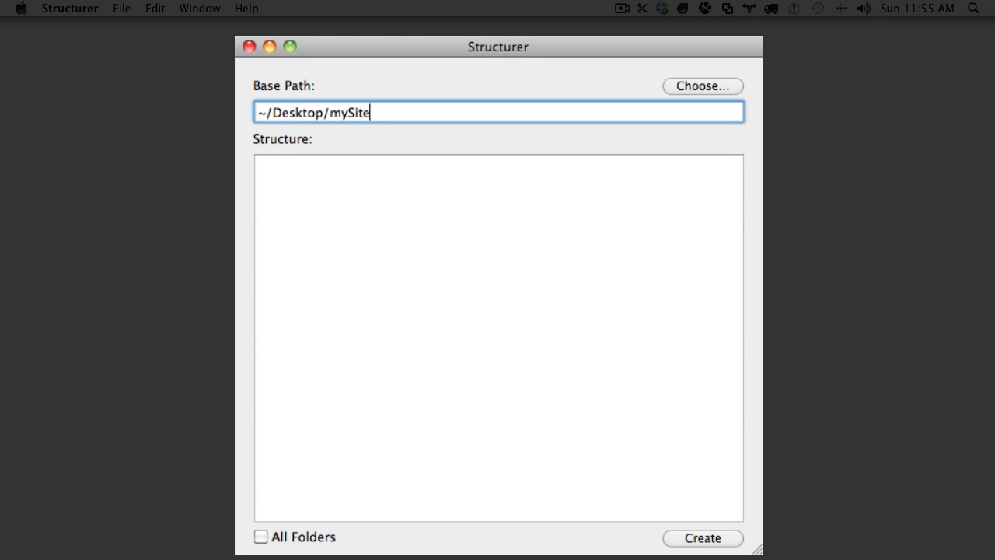
left_click(447, 255)
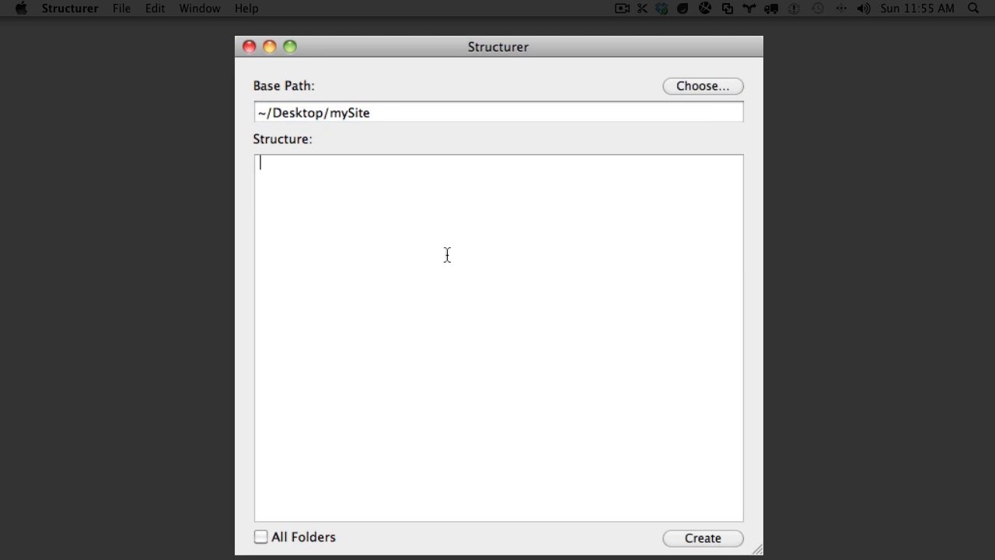
type("index.html")
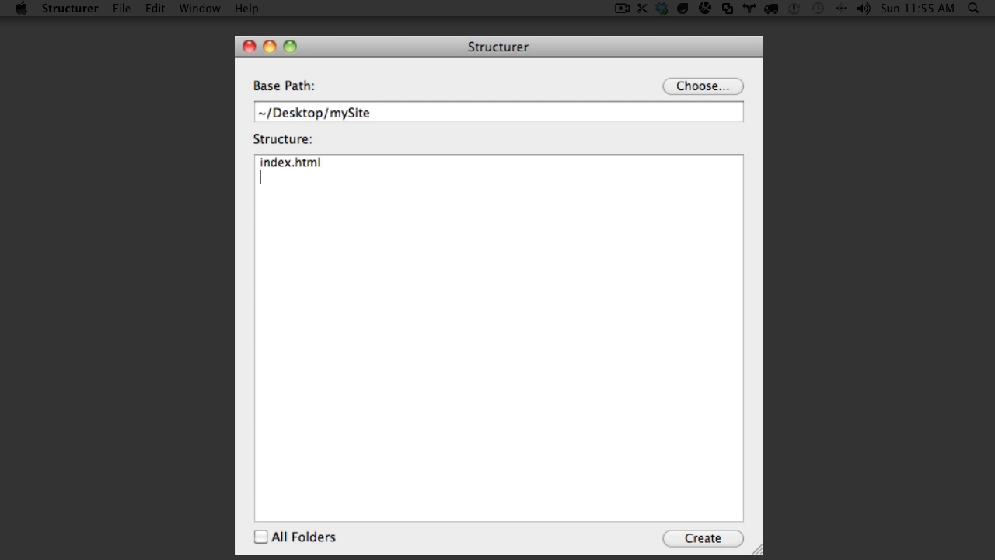
Step: Add a css/ folder line beneath index.html
type("/")
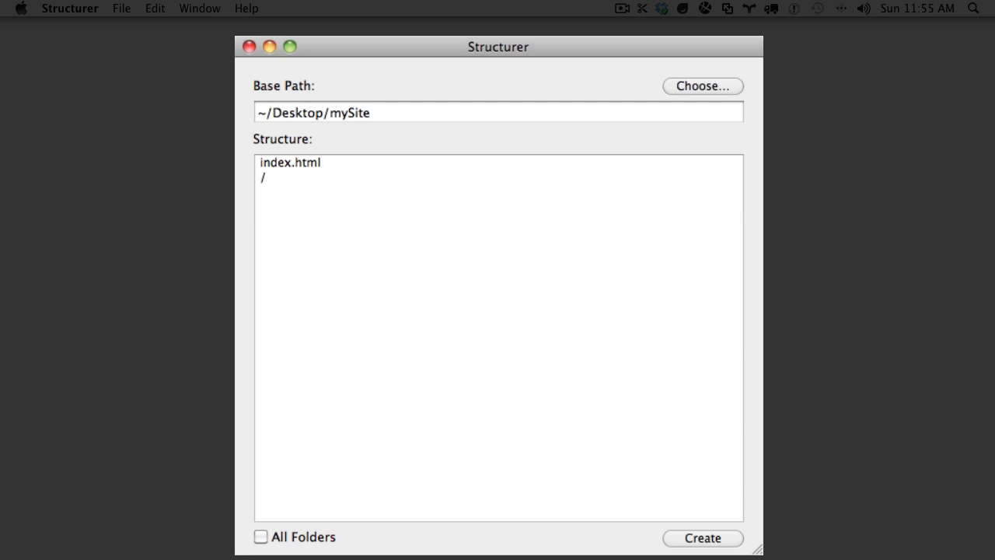
type("css")
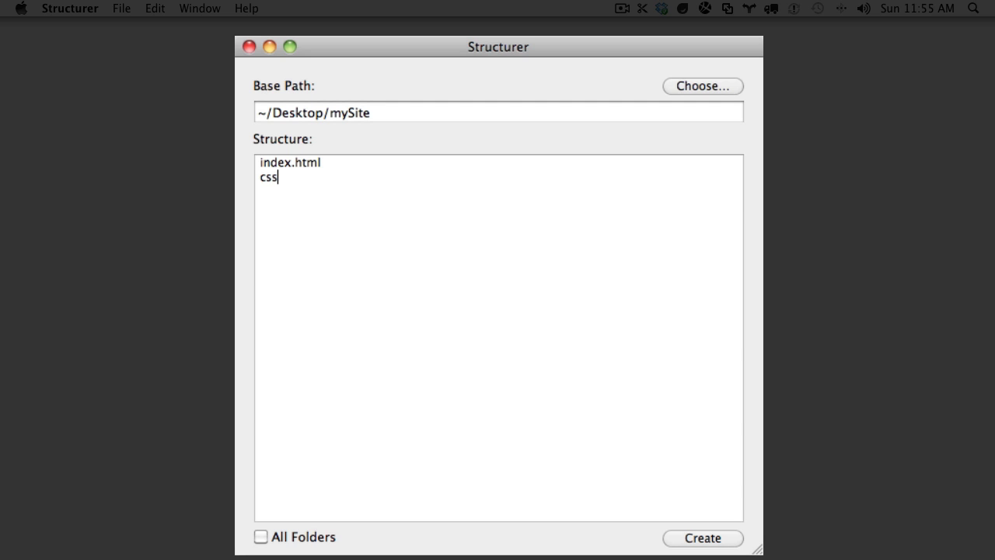
type("/")
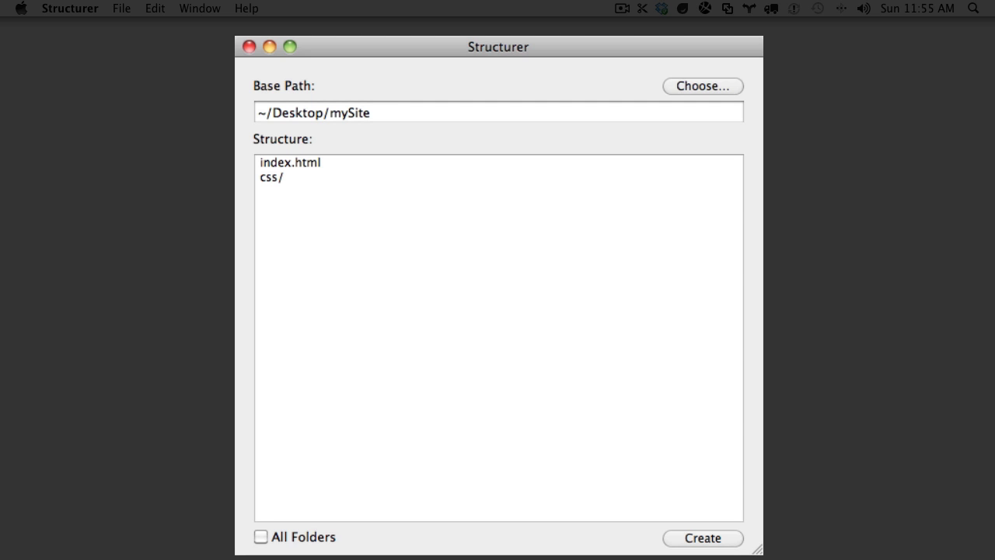
Step: Type a trial /style.css line, then select it for removal
type("sty")
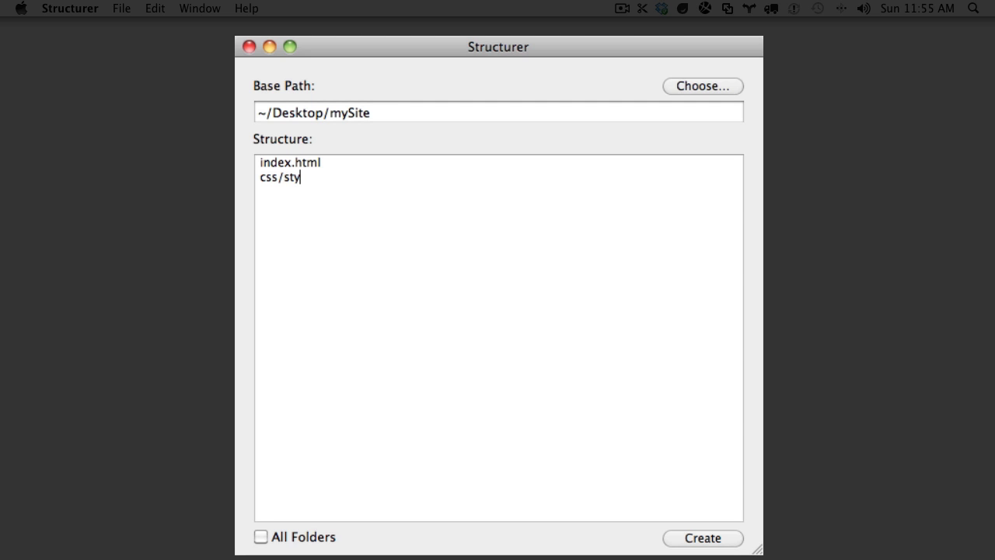
type("le")
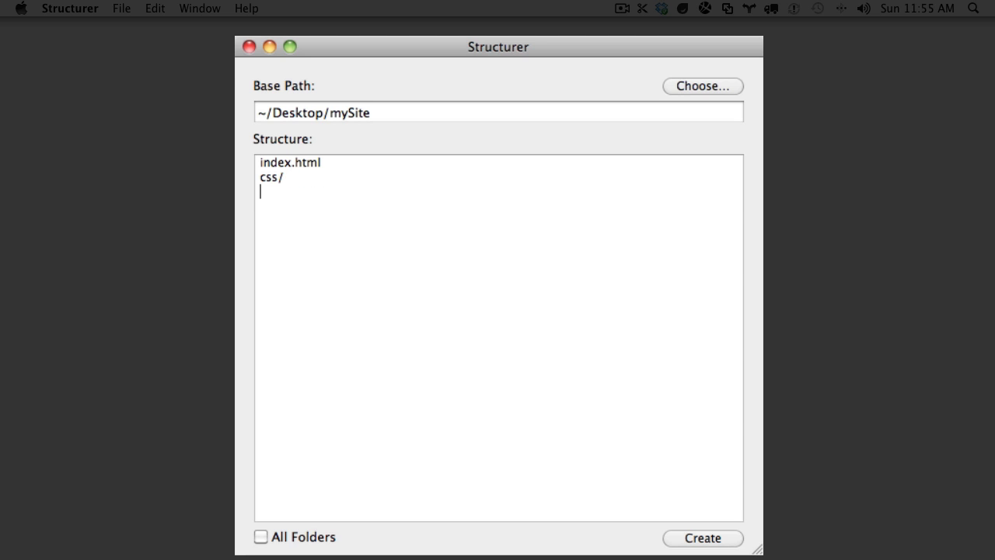
type("/style.css")
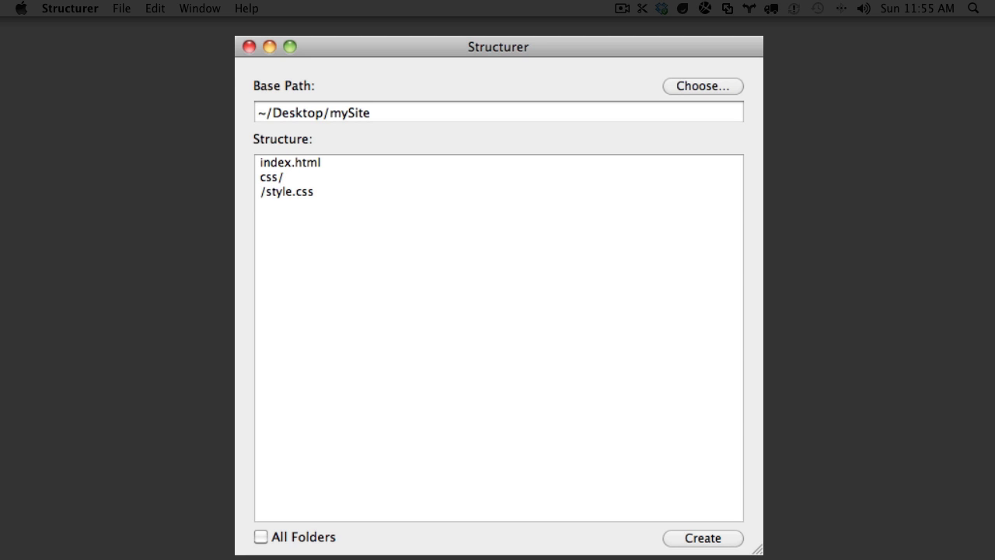
left_click(314, 192)
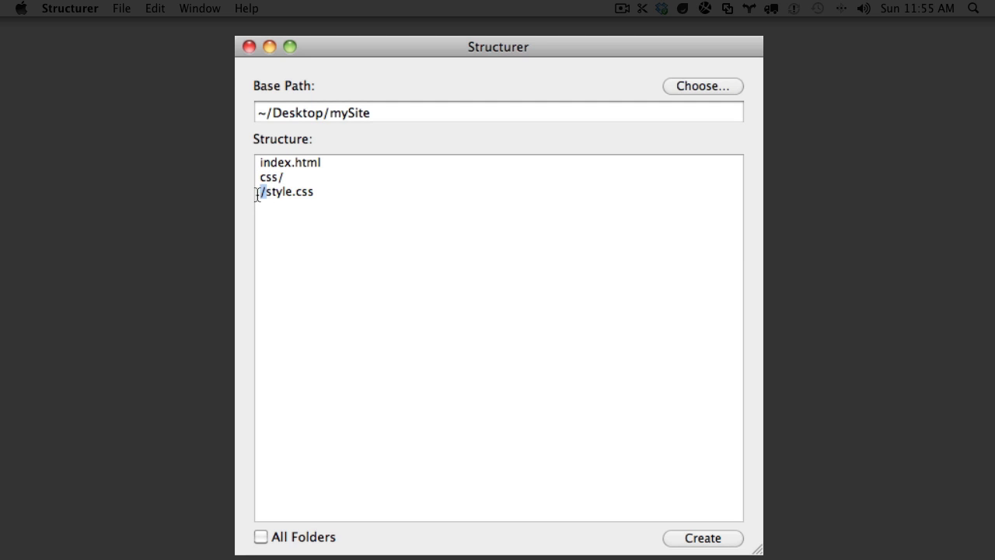
double_click(269, 177)
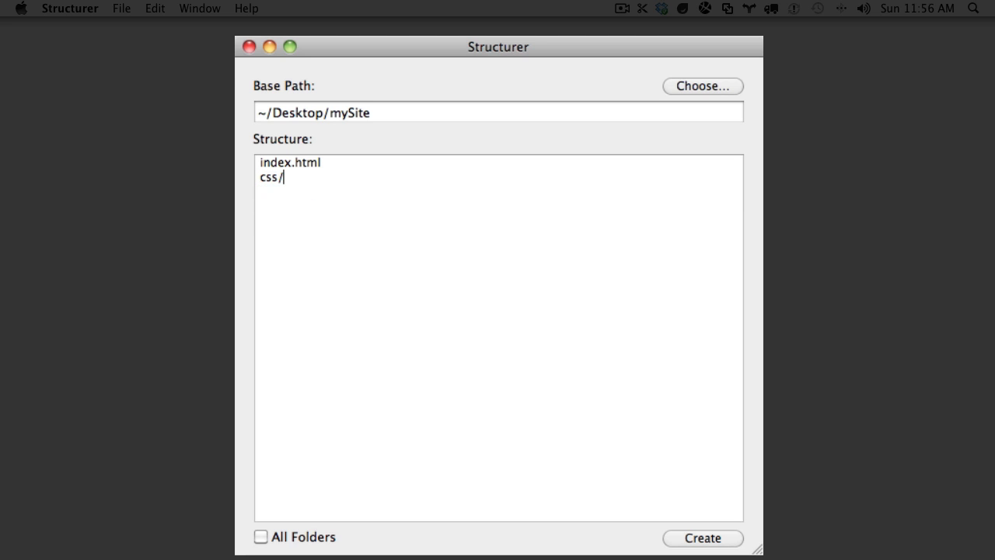
Step: Add style.css, text.css and reset.css lines under the css folder
type("style.css")
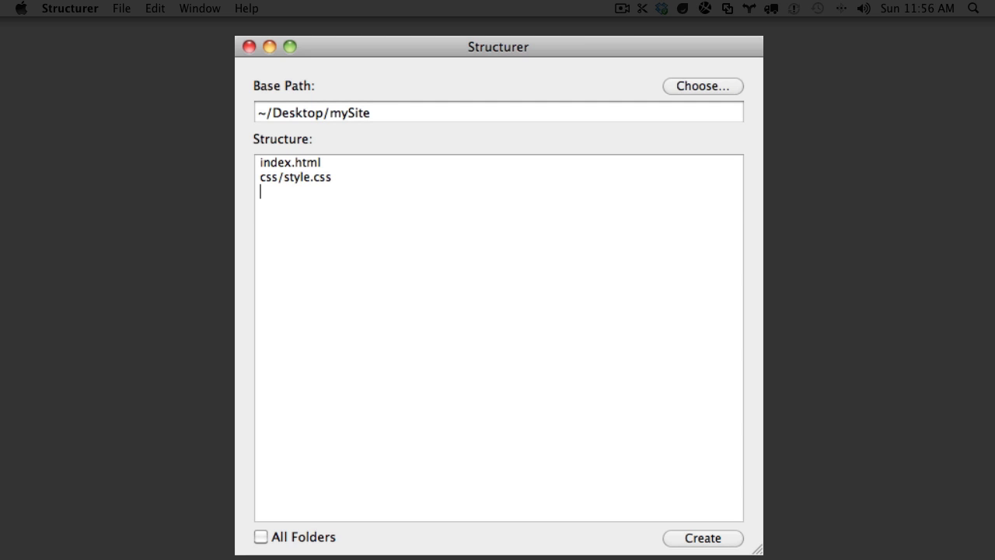
type("/te")
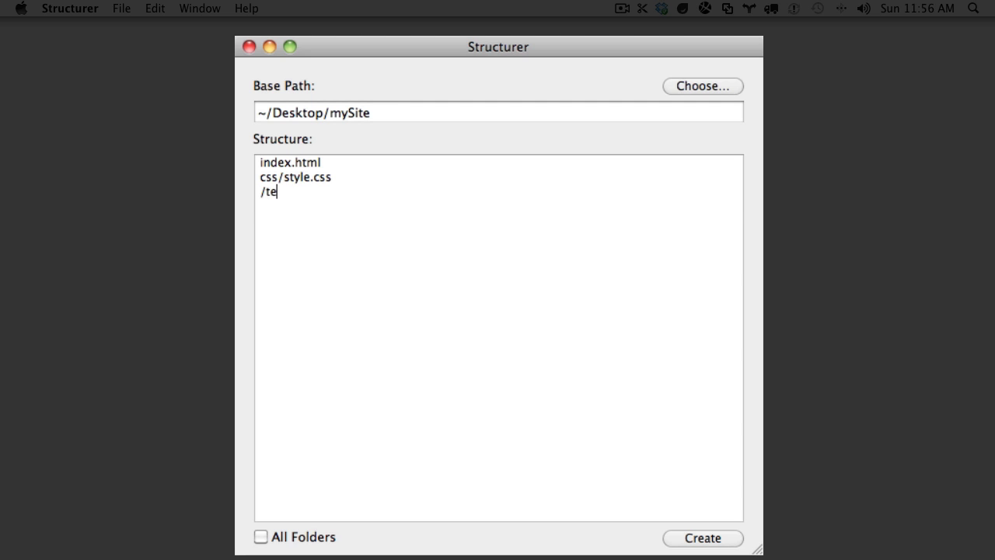
type("xt.")
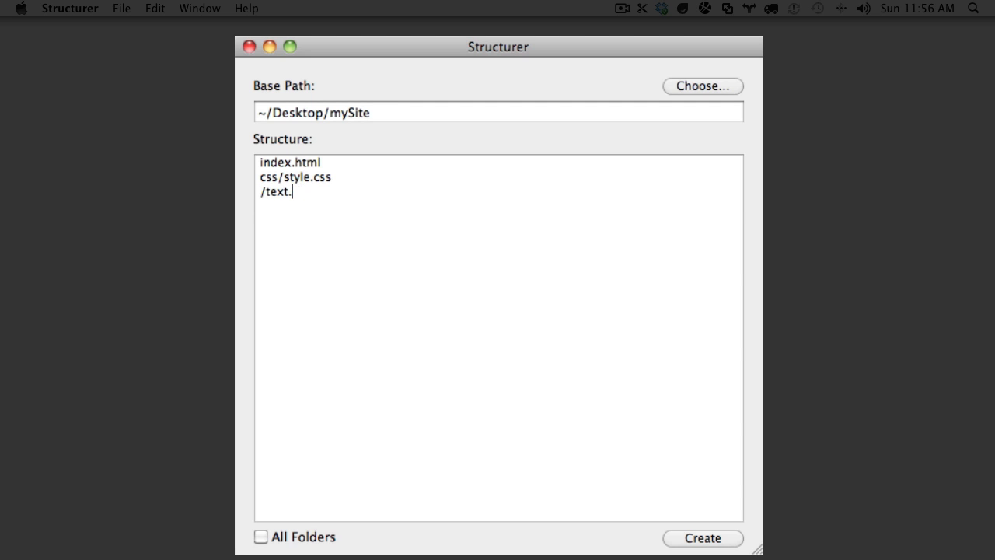
type("css")
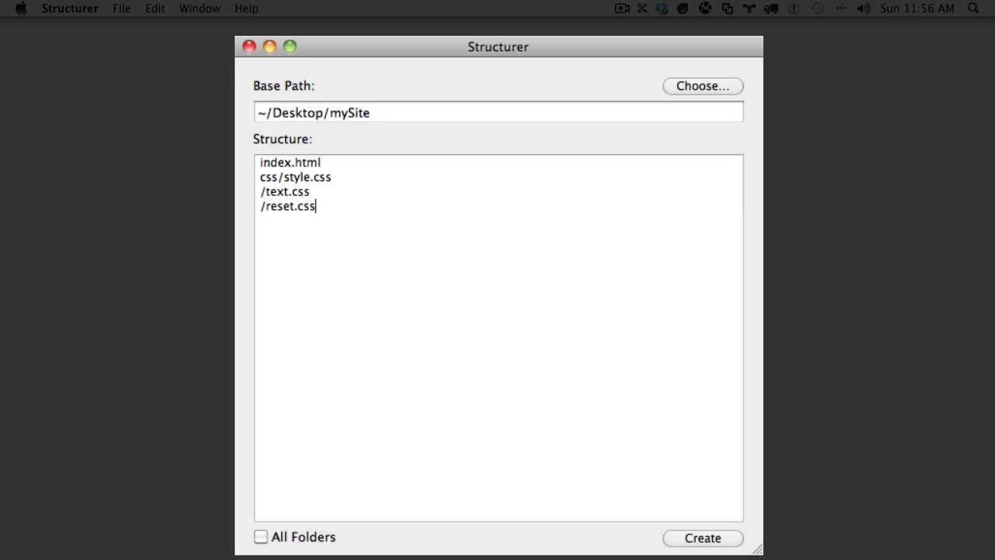
Step: Add a js/ folder with scripts.js and an images/ folder
key("Return")
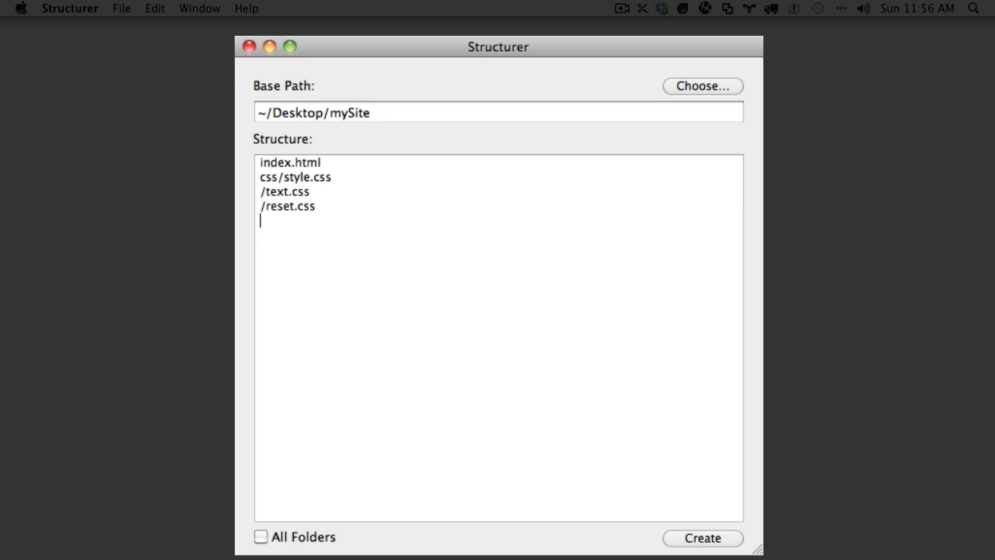
type("js/")
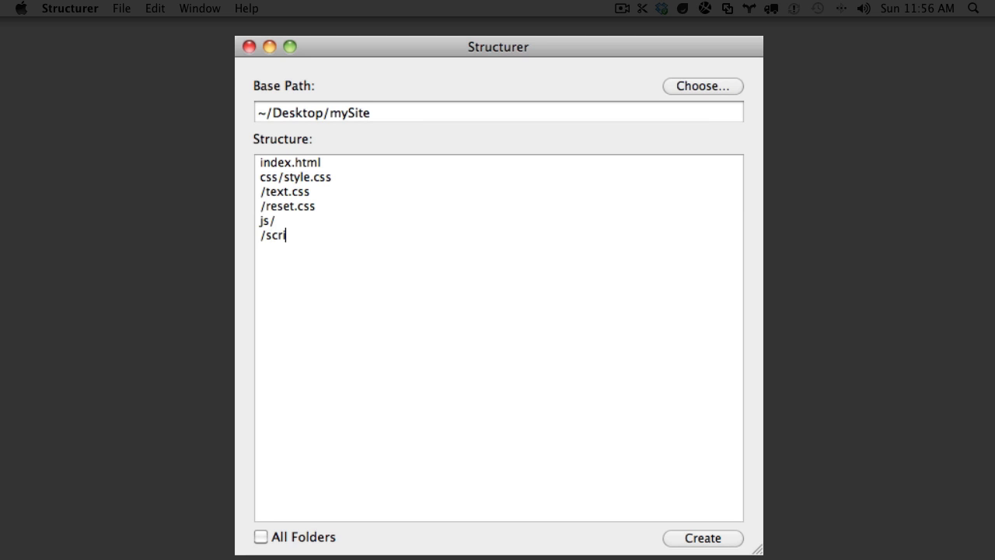
type("ipts.js")
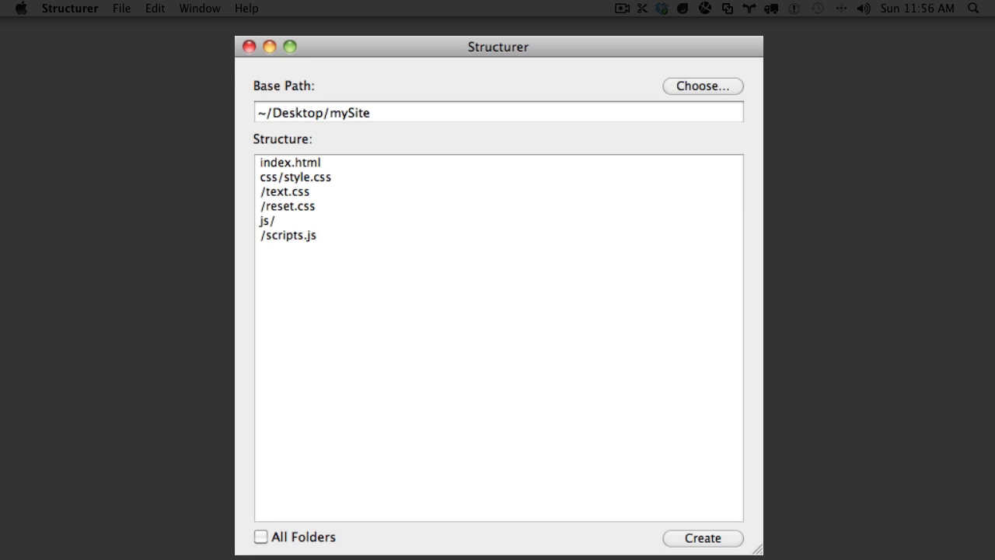
type("images/")
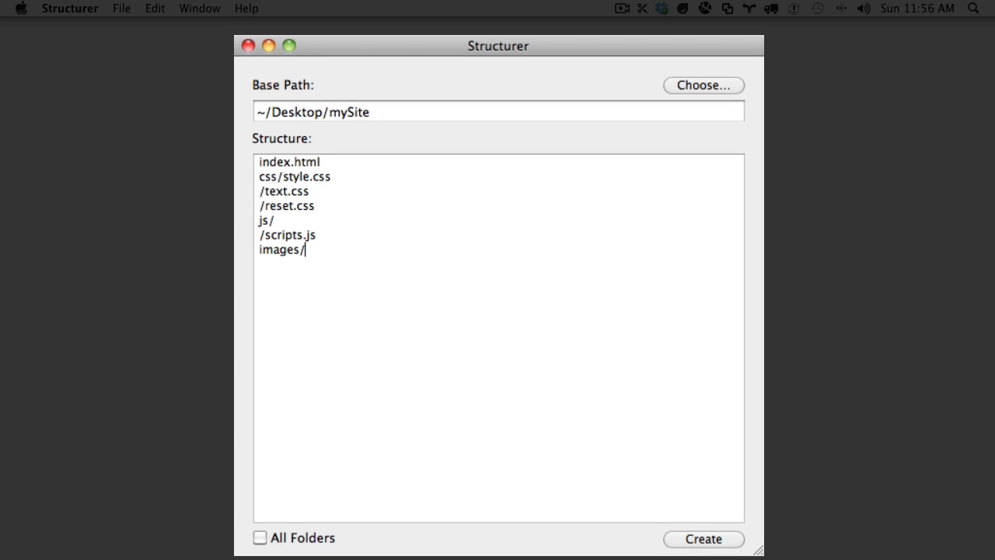
mouse_move(714, 537)
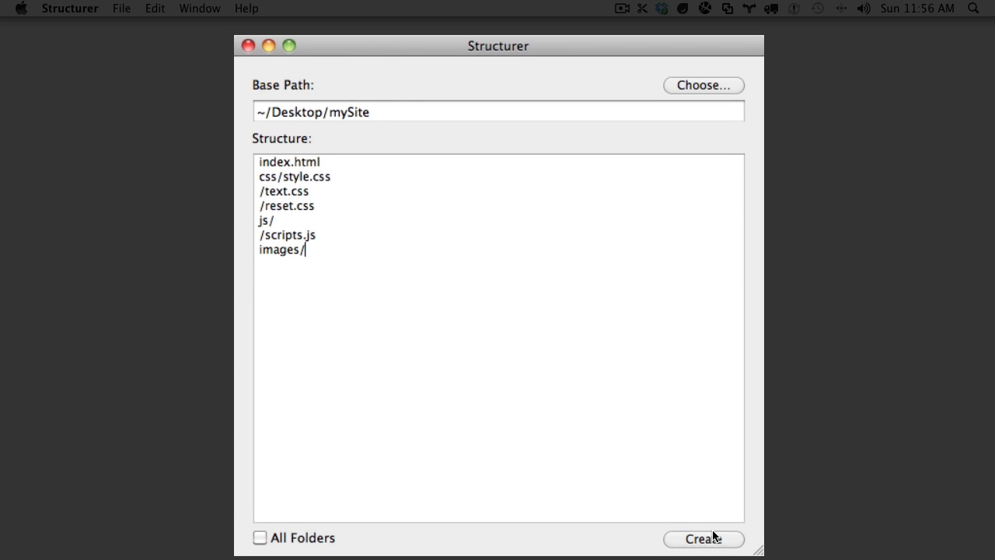
mouse_move(692, 538)
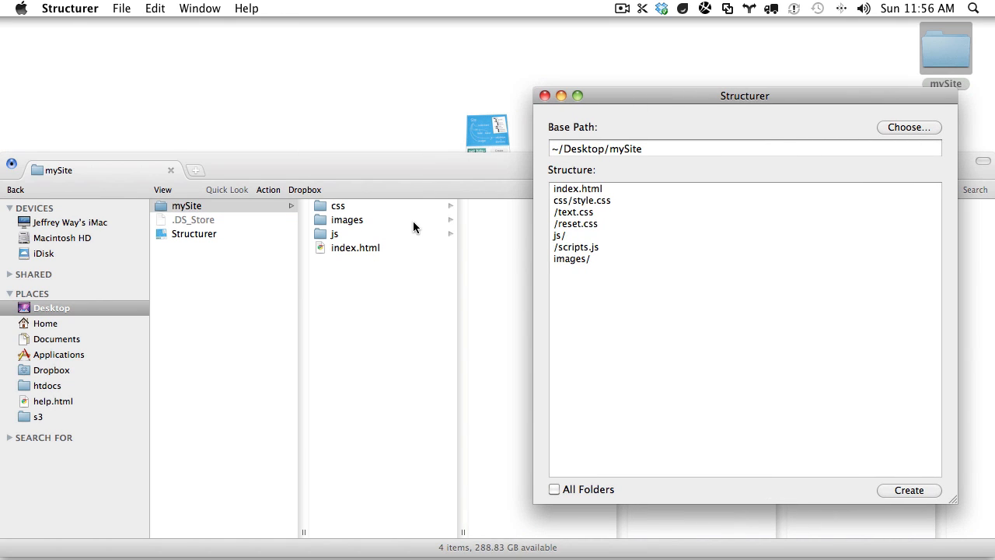
Step: Verify in Finder the css folder's three stylesheets and the js folder contents
left_click(337, 205)
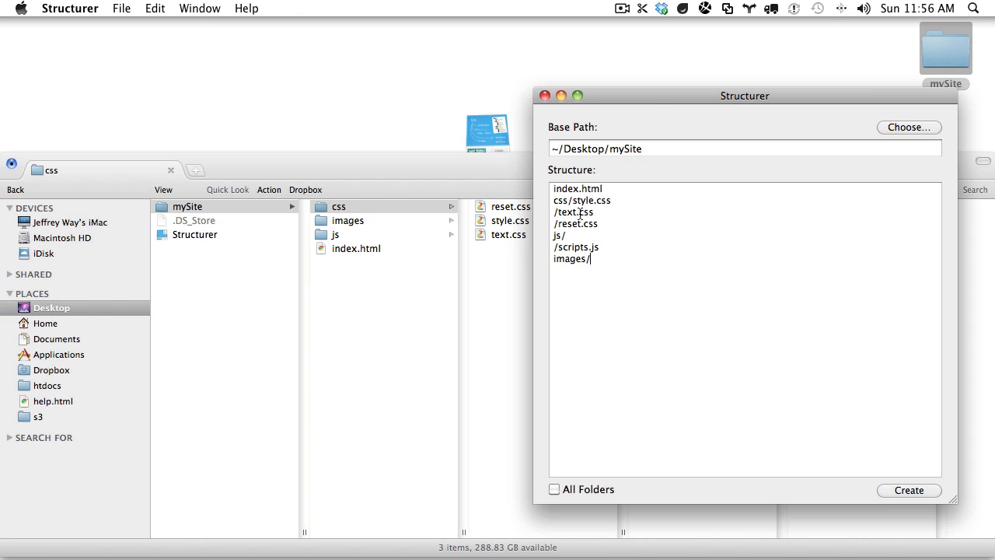
left_click_drag(581, 200, 581, 223)
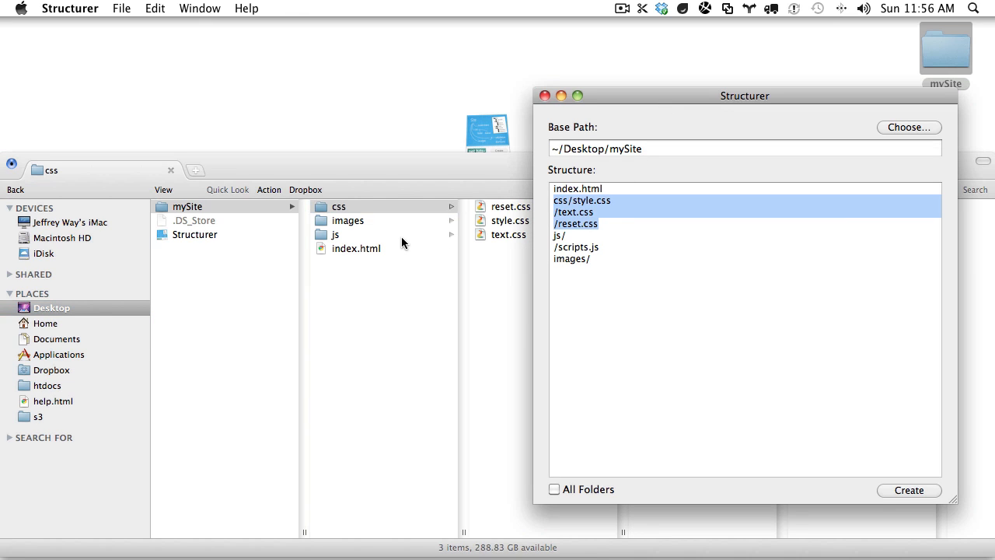
left_click(335, 234)
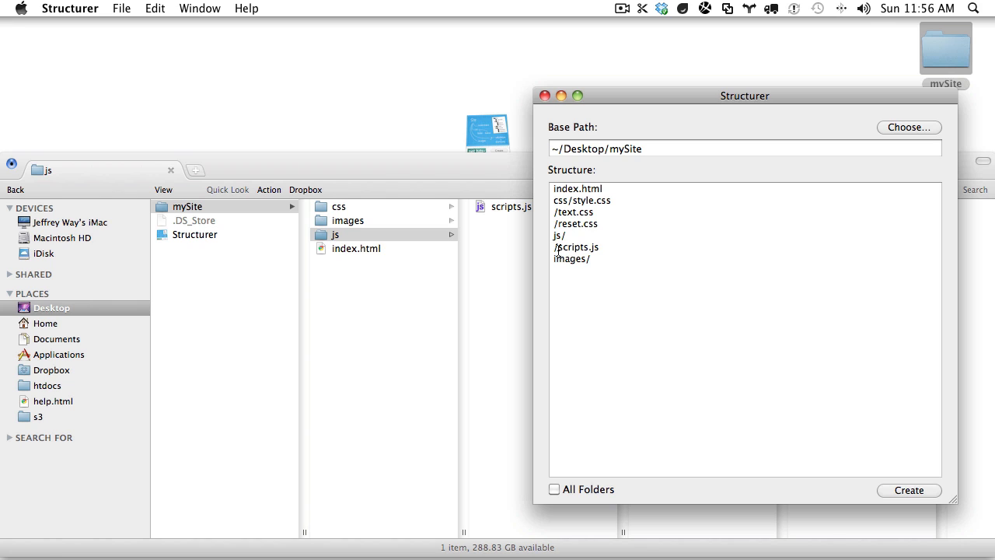
Step: Merge the js lines into a single js/scripts.js entry and move the Structurer window
left_click(560, 235)
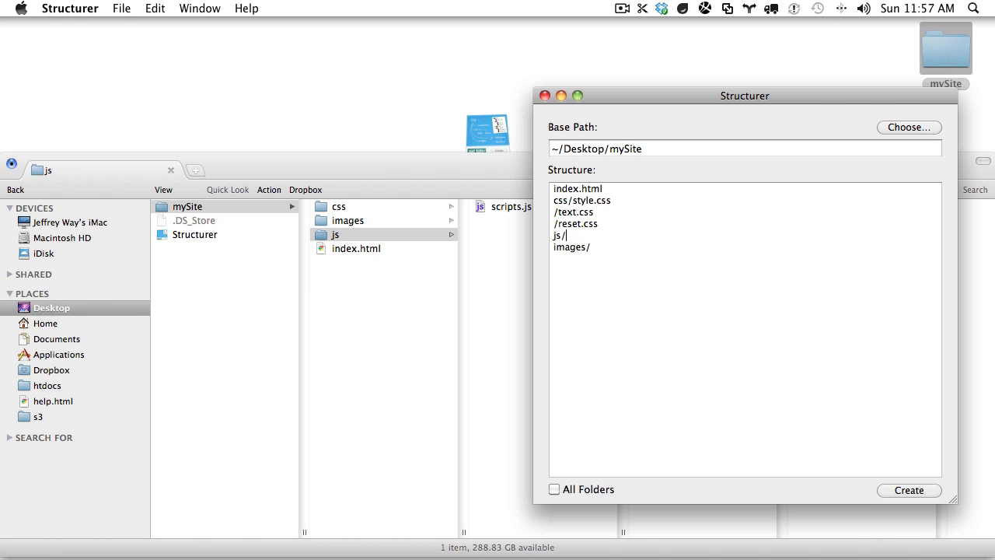
type("scripts.js")
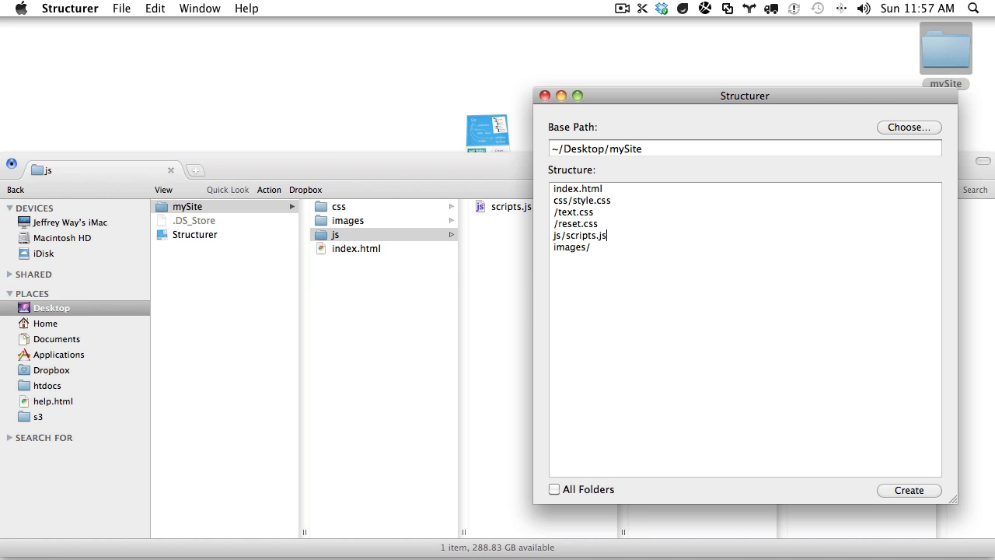
left_click_drag(744, 95, 583, 92)
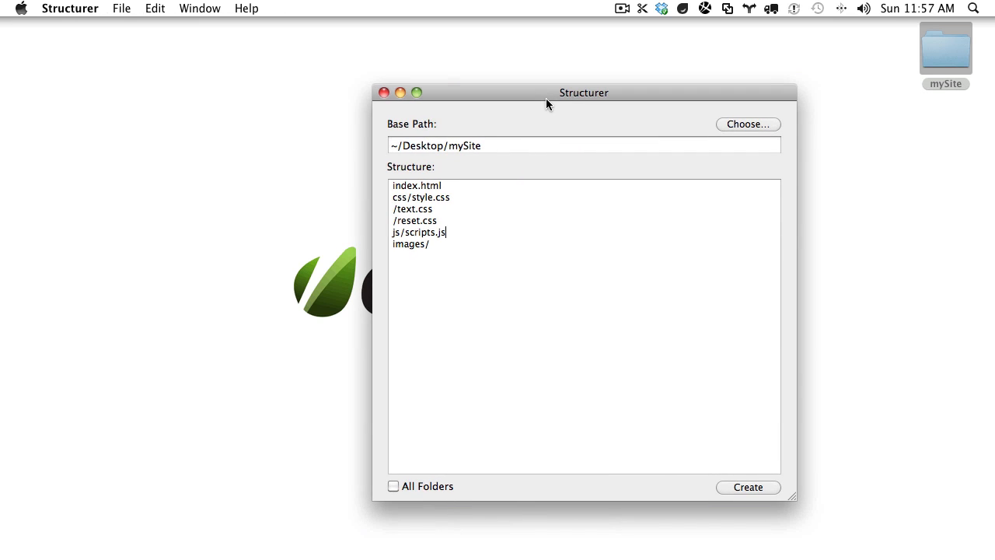